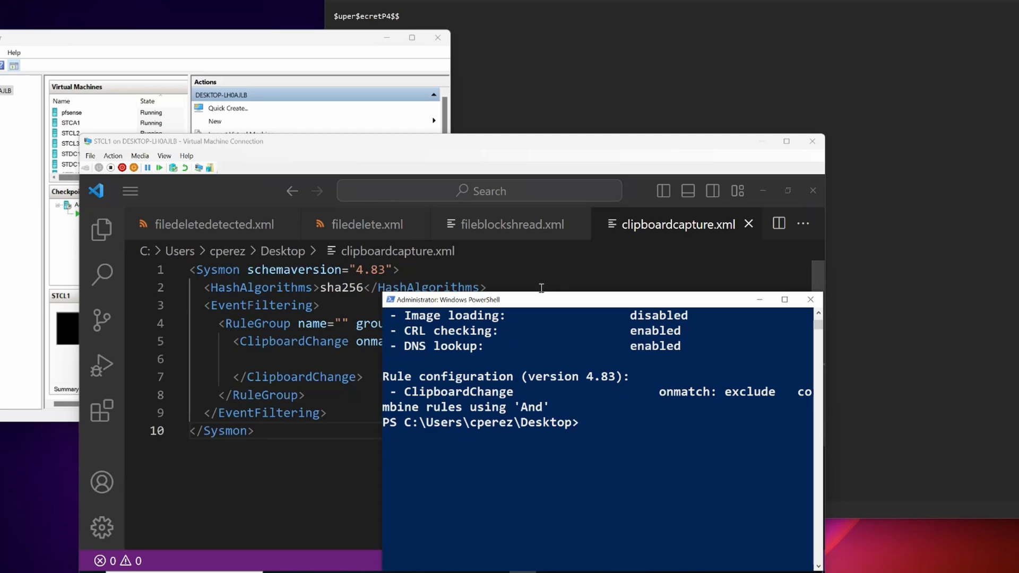
pyautogui.moveTo(492, 306)
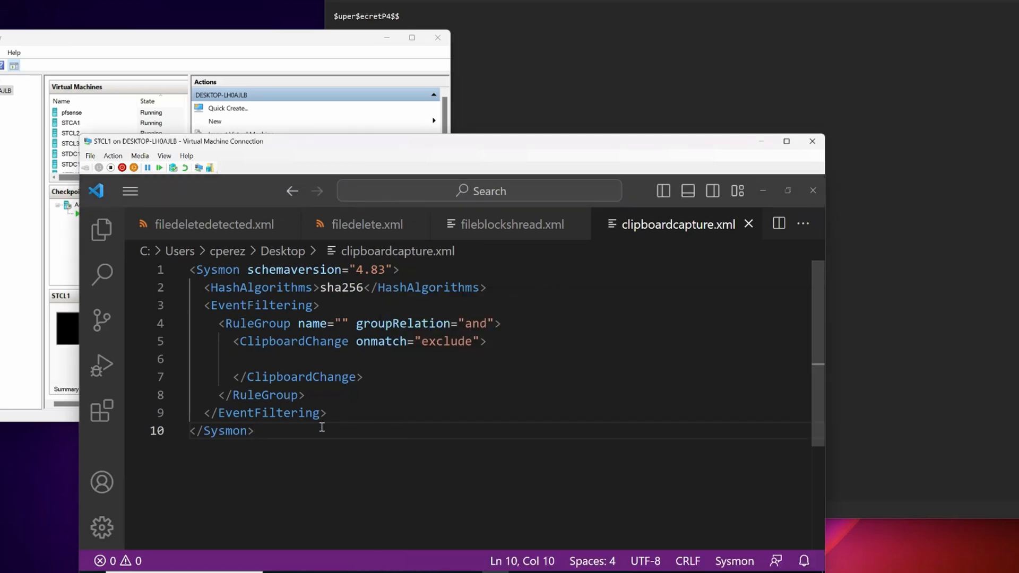
pyautogui.moveTo(350, 411)
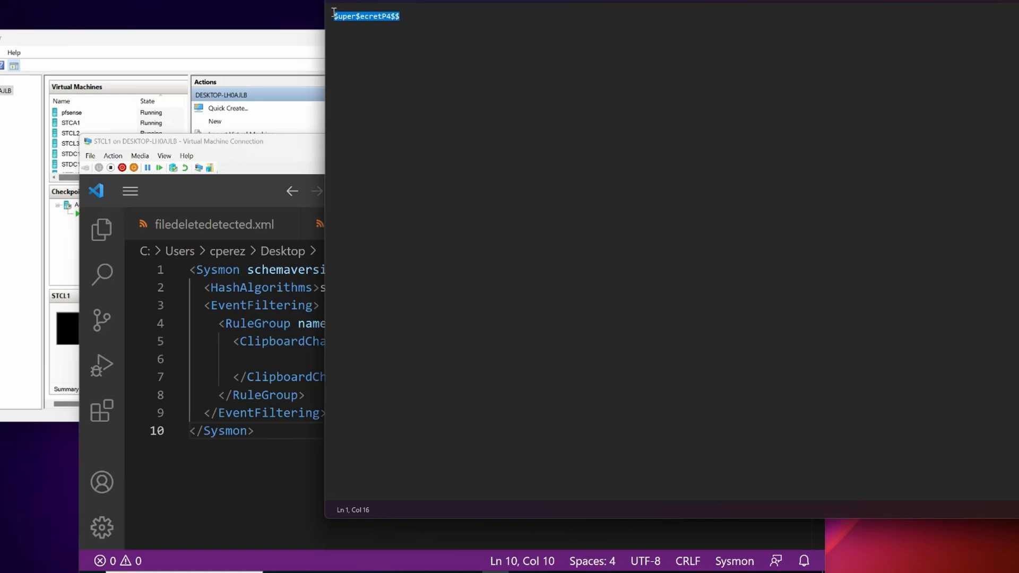
pyautogui.rightClick(366, 15)
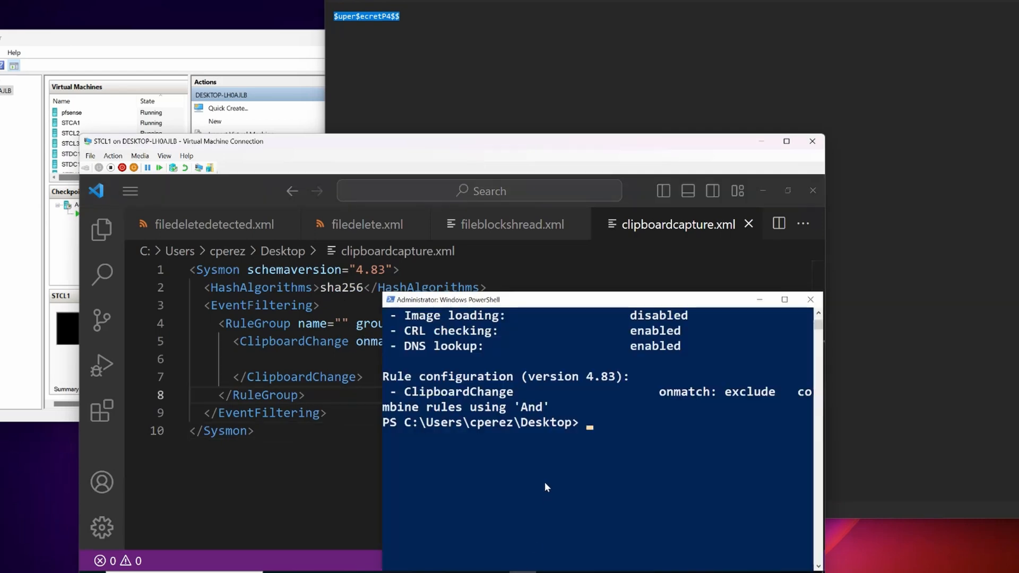
# - Run Get-SysmonClipboardChange to show the archived ClipboardChange event (ID 24)
pyautogui.write('get-sys')
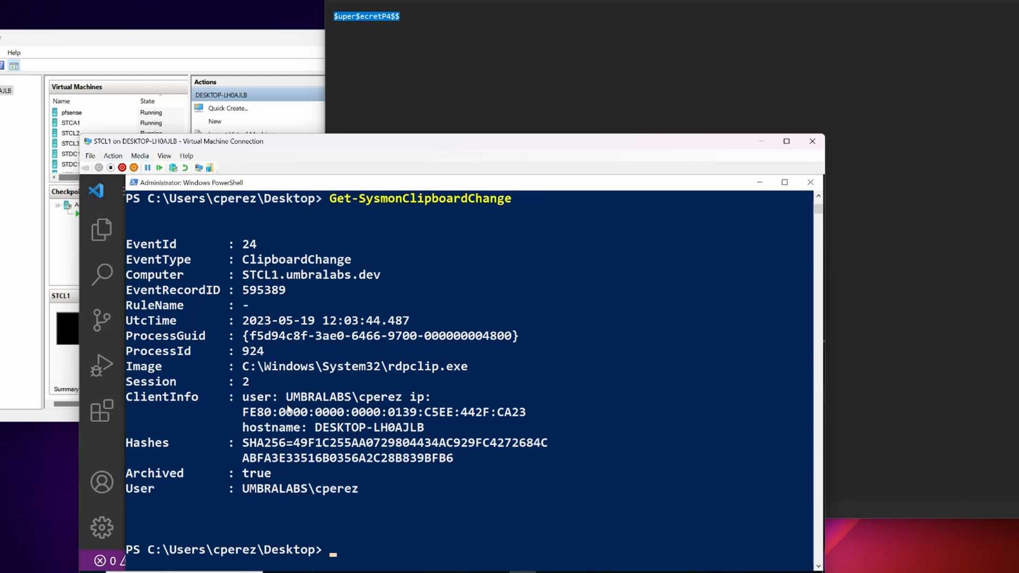
pyautogui.moveTo(291, 423)
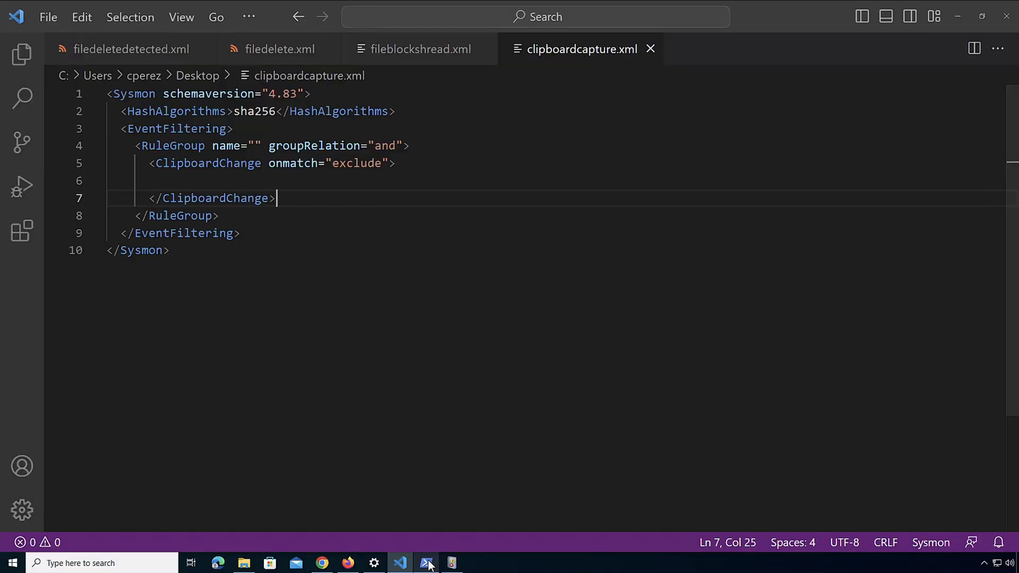
pyautogui.moveTo(425, 563)
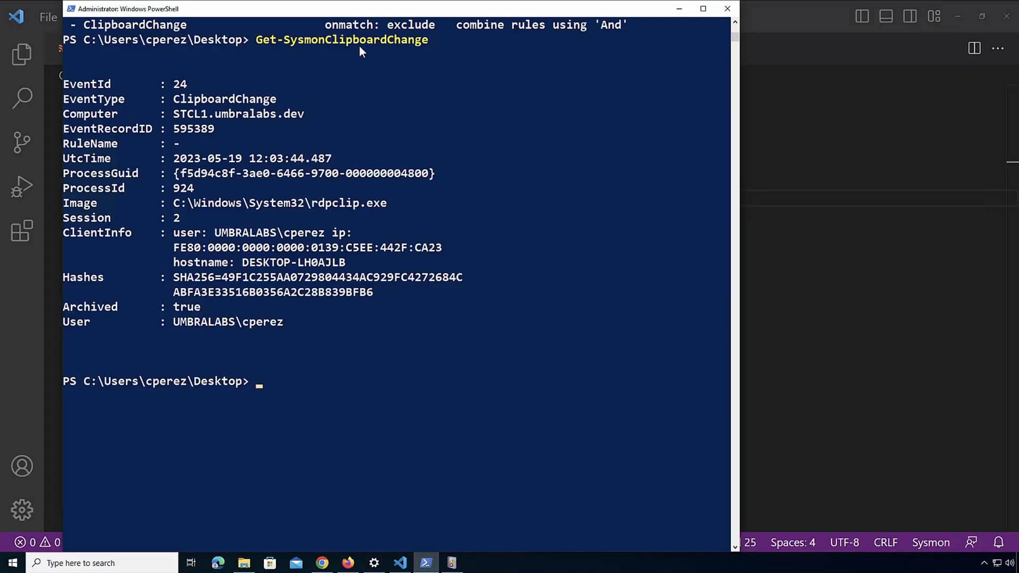
pyautogui.moveTo(368, 388)
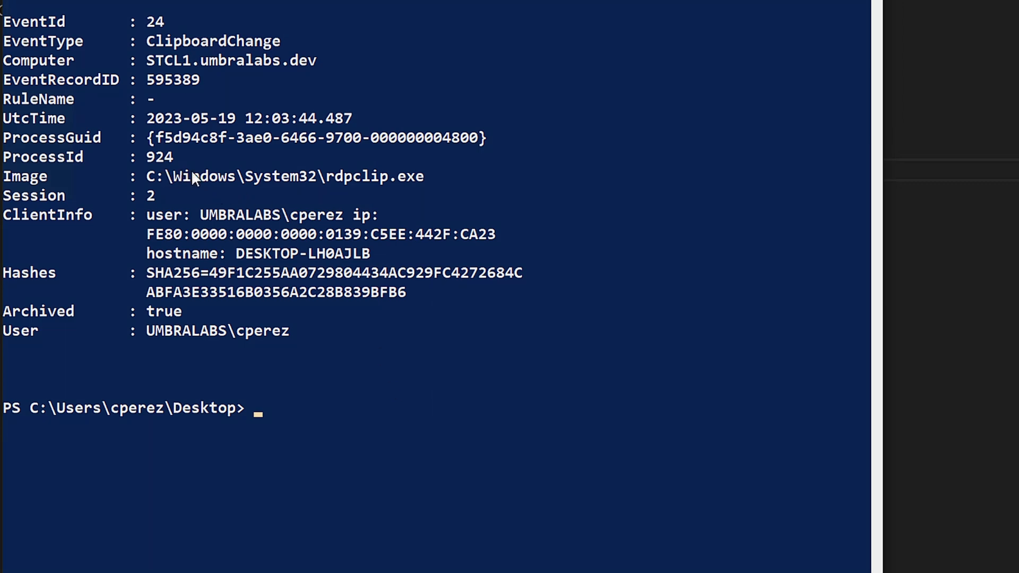
pyautogui.moveTo(404, 182)
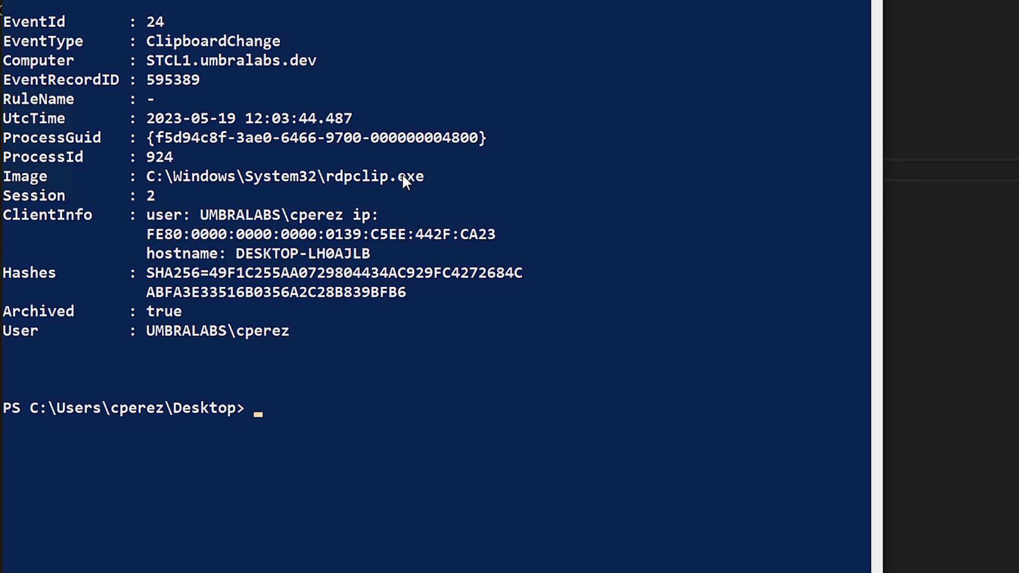
pyautogui.moveTo(236, 183)
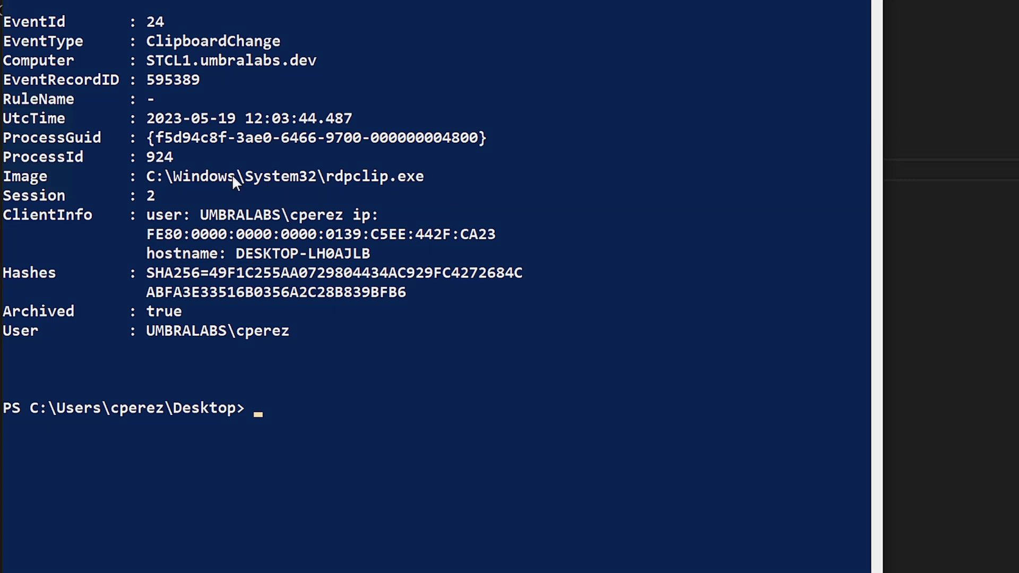
pyautogui.moveTo(154, 202)
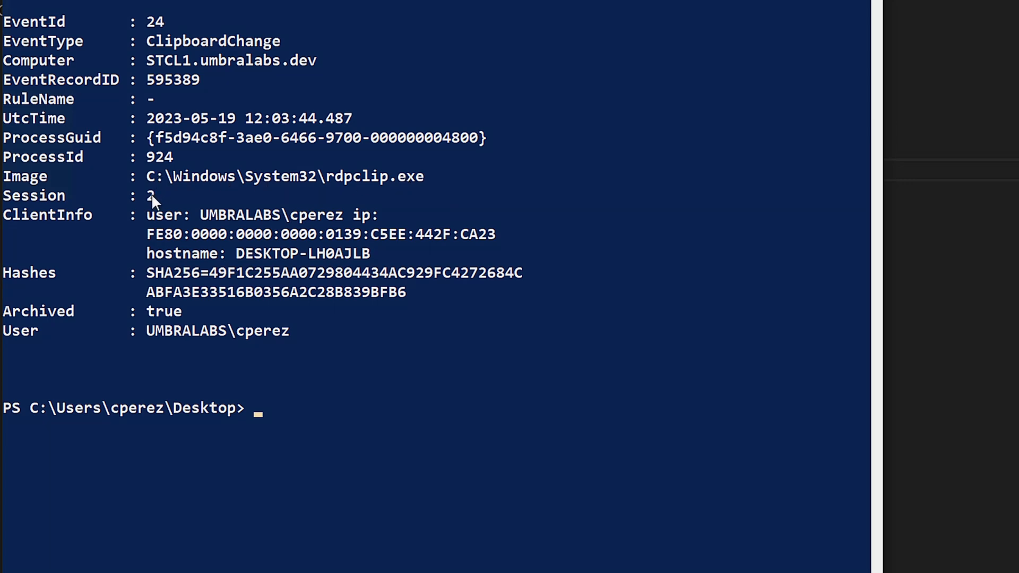
pyautogui.moveTo(161, 333)
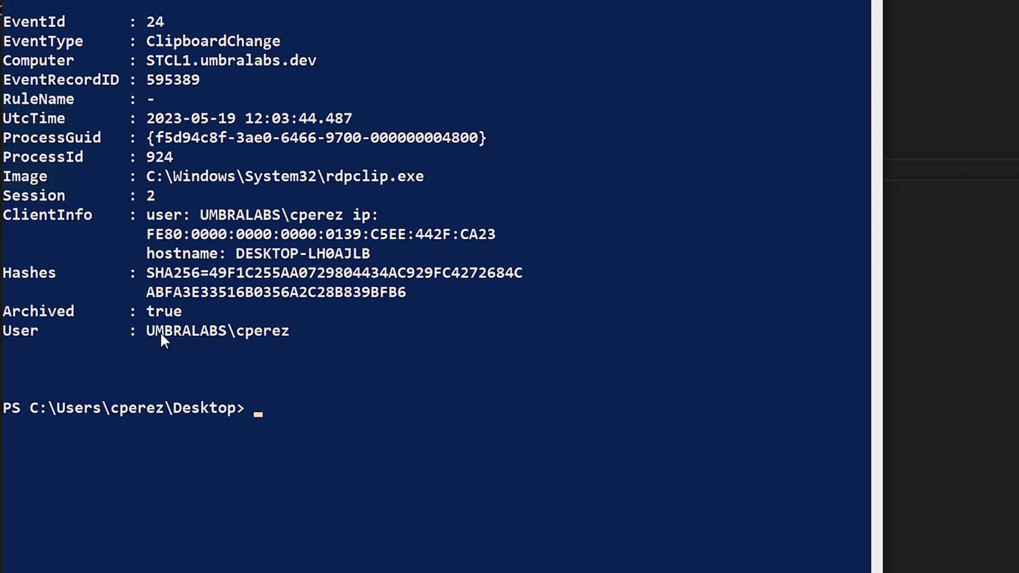
pyautogui.moveTo(176, 303)
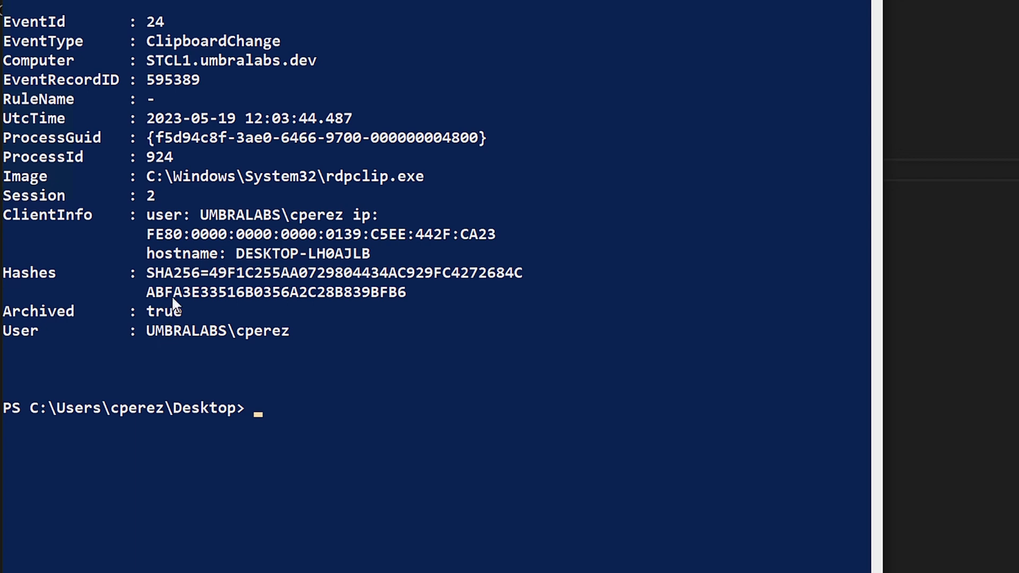
pyautogui.moveTo(215, 278)
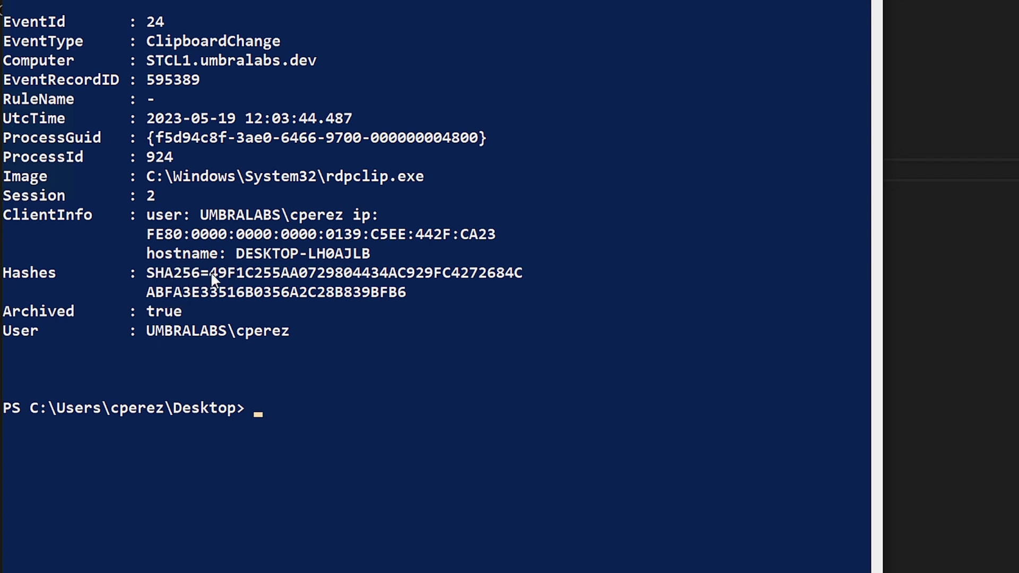
pyautogui.moveTo(478, 279)
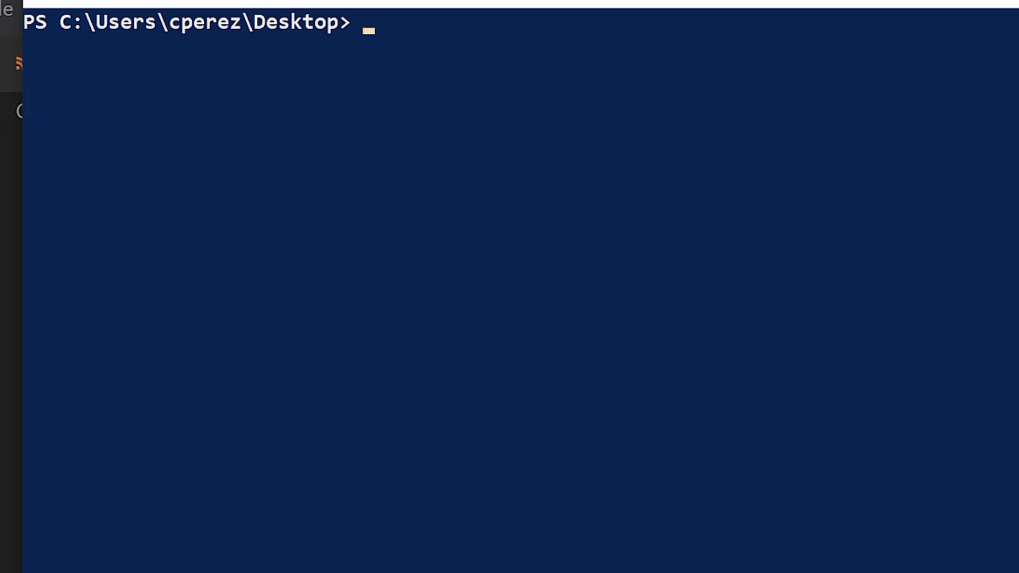
# - Run psexec -s -i cmd.exe to open a SYSTEM command prompt
pyautogui.write('psexec -s -i c')
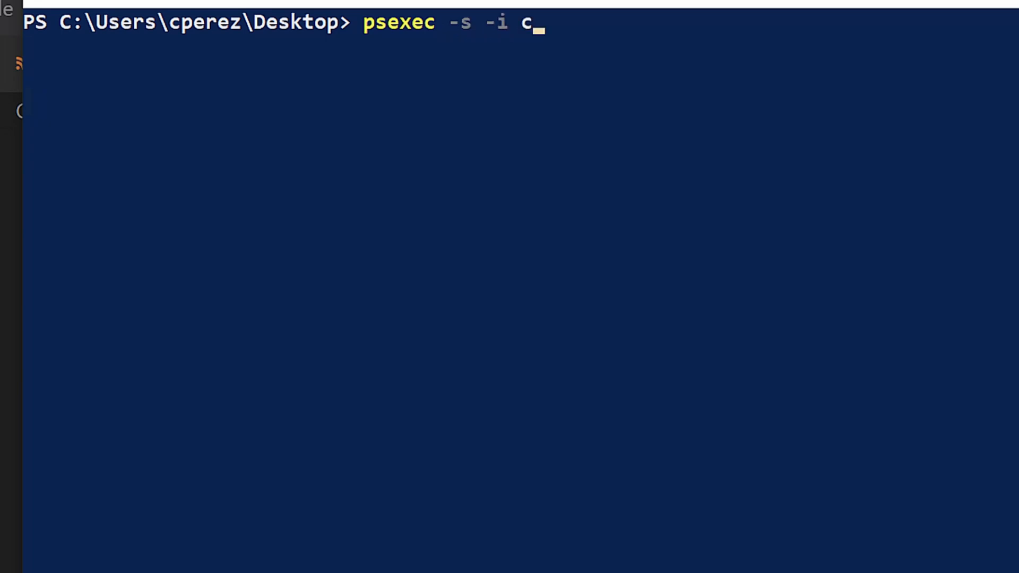
pyautogui.write('md.exe')
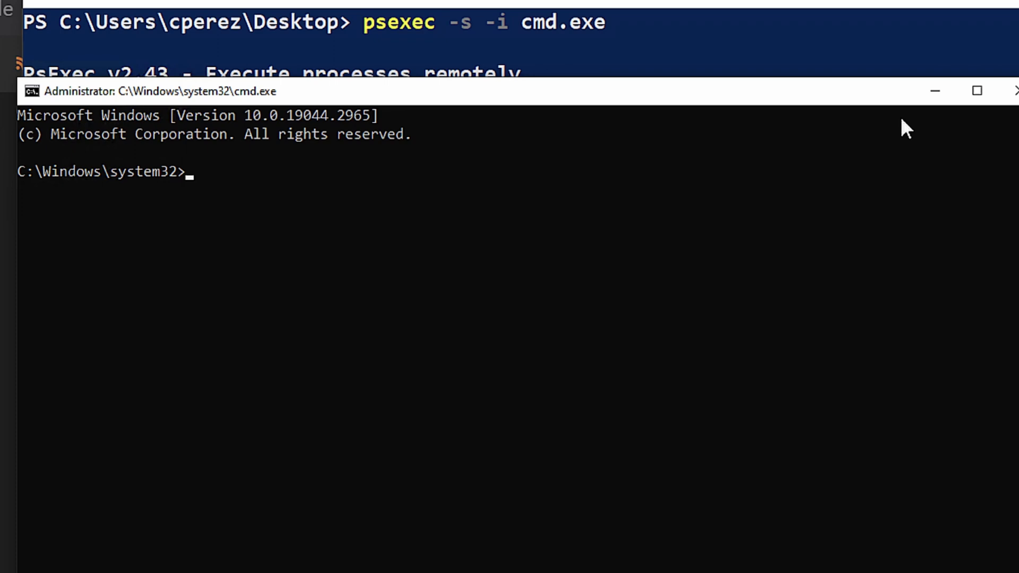
# - Change to c:\Sysmon and list its single 32-byte CLIP- archive file
pyautogui.write('cd c:')
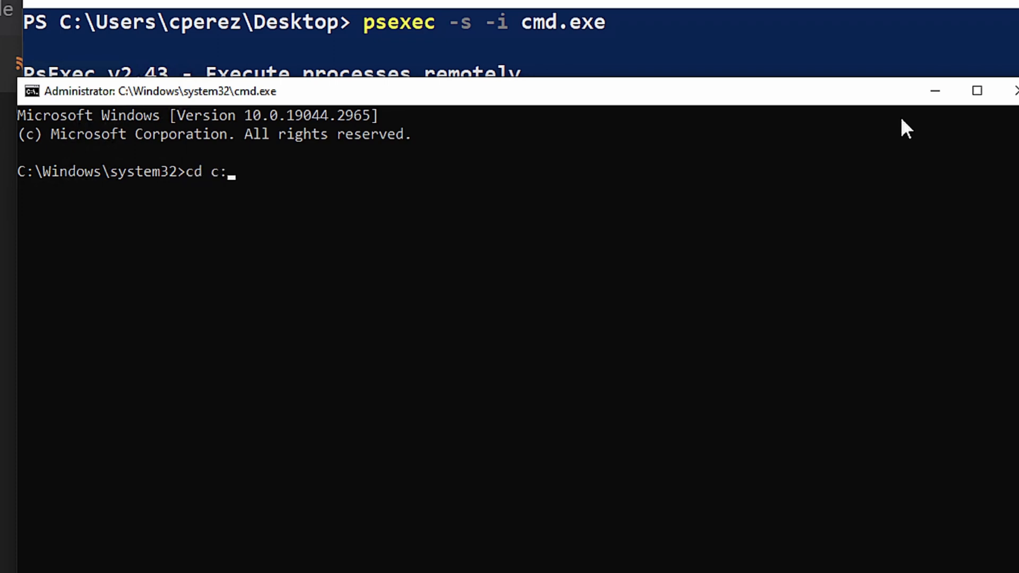
pyautogui.write('\\Sysmon')
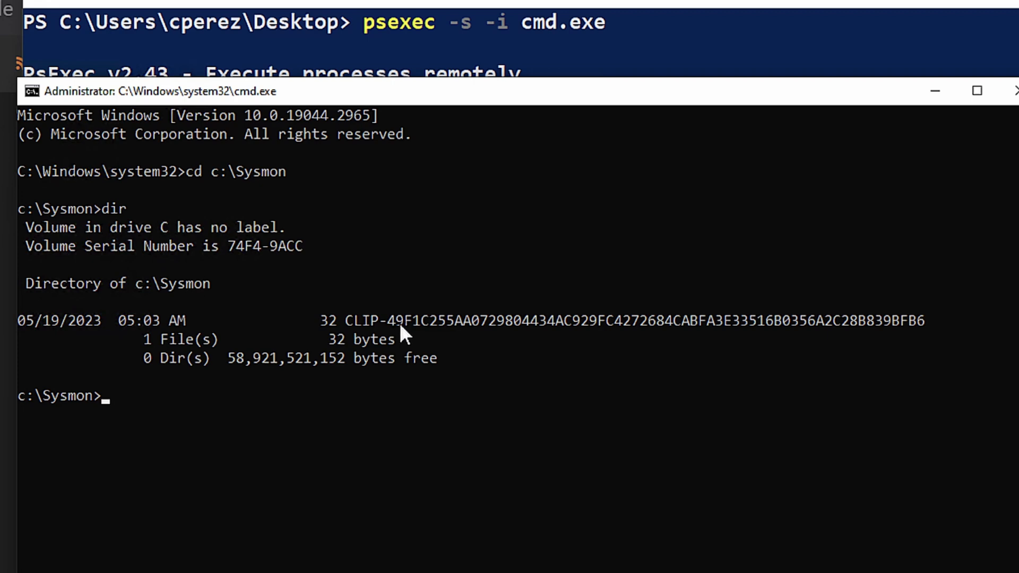
pyautogui.moveTo(400, 417)
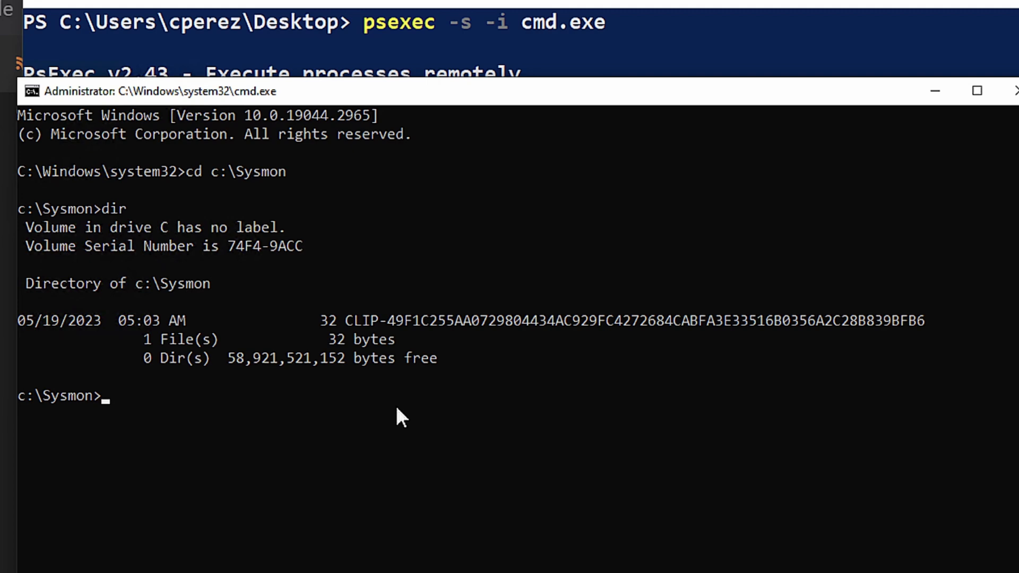
# - Enter 'type CLIP-49F1C255…BFB6' to print the archived clipboard file
pyautogui.write('type')
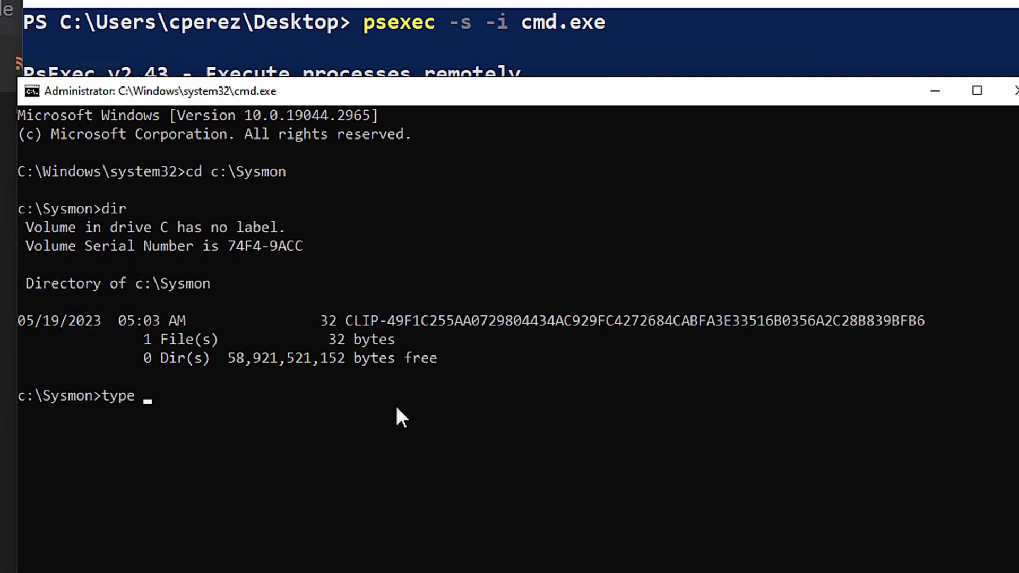
pyautogui.write('CLIP-49F1C255AA0729804434AC929FC4272684CABFA3E33516B0356A2C28B839BFB6')
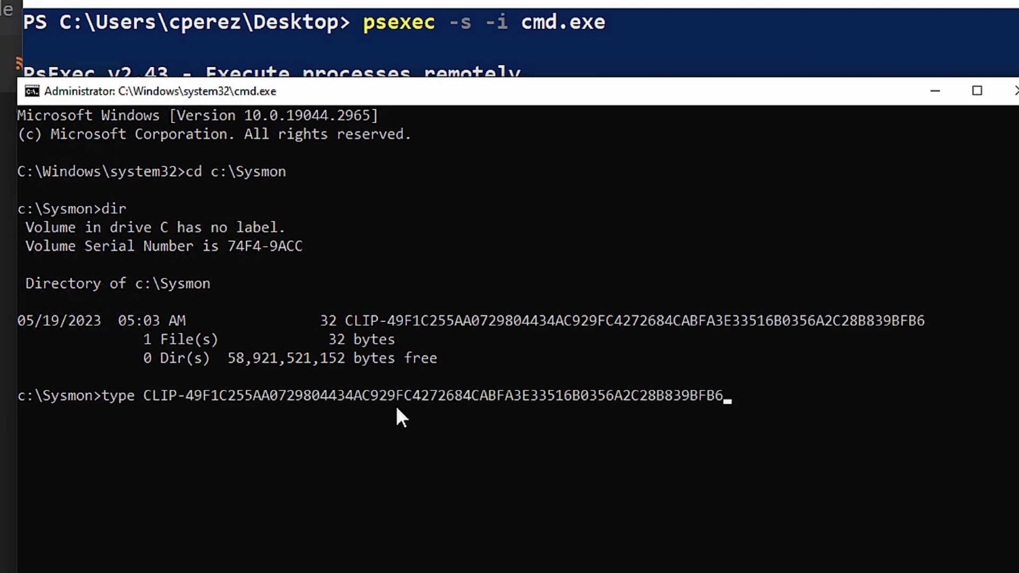